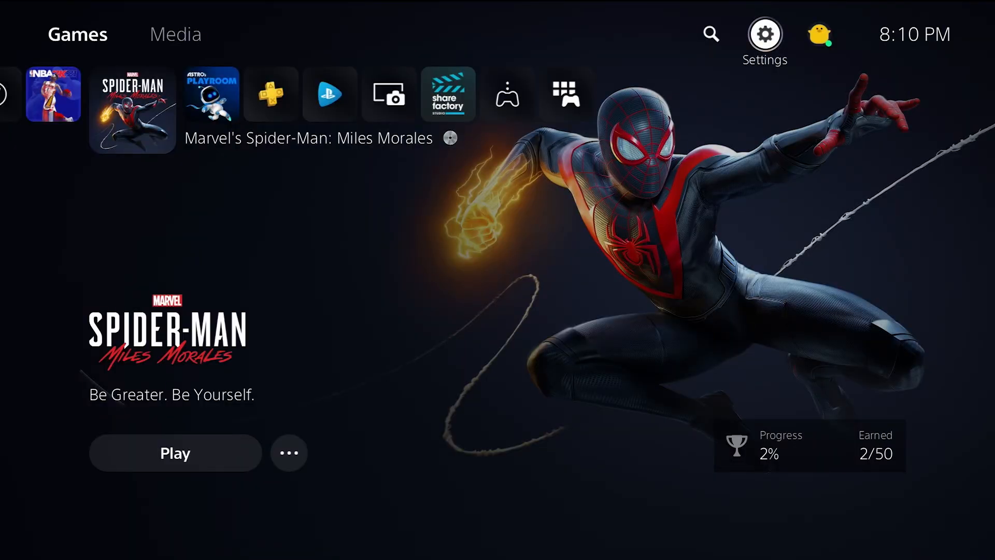
Step: Reach Settings > Sound > Audio Output, currently routed to HDMI Device (TV)
left_click(765, 32)
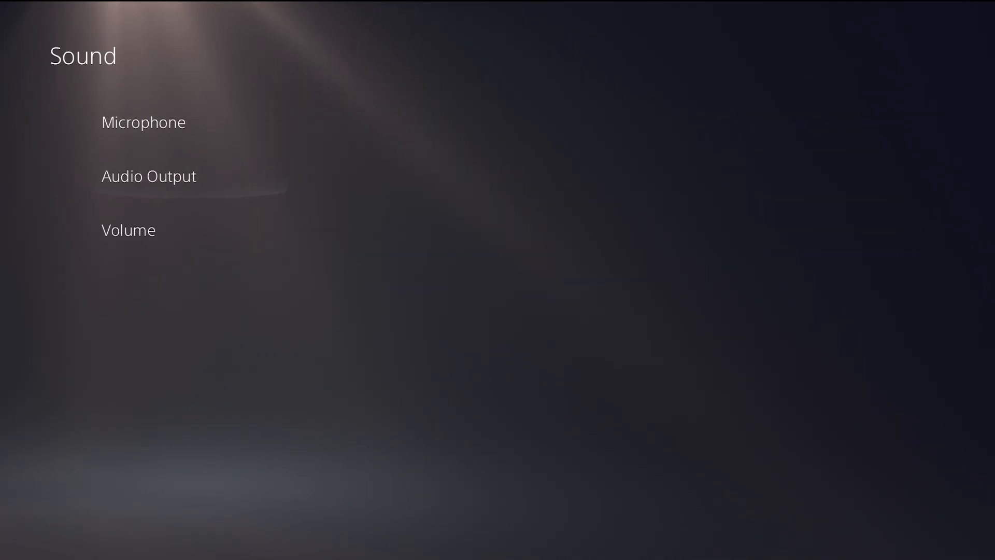
left_click(148, 175)
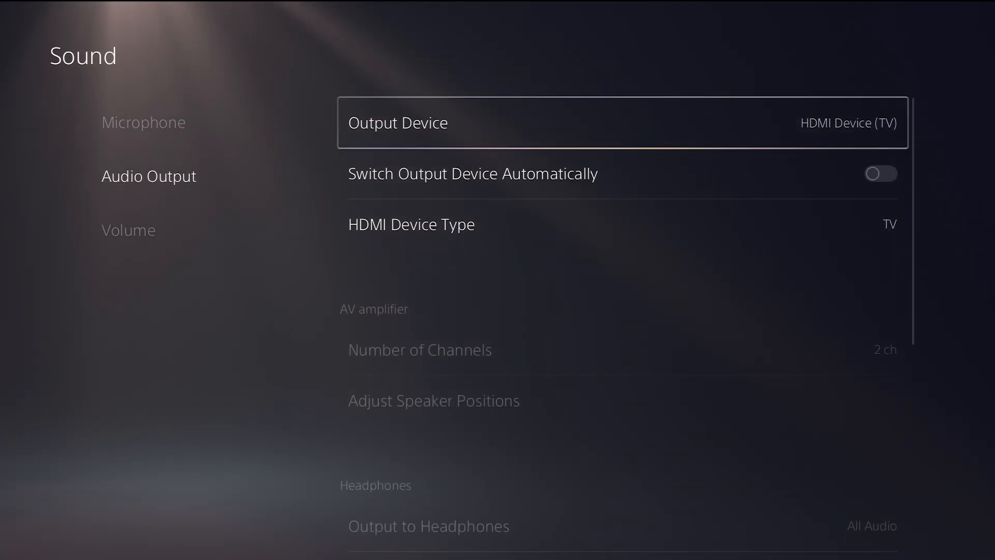